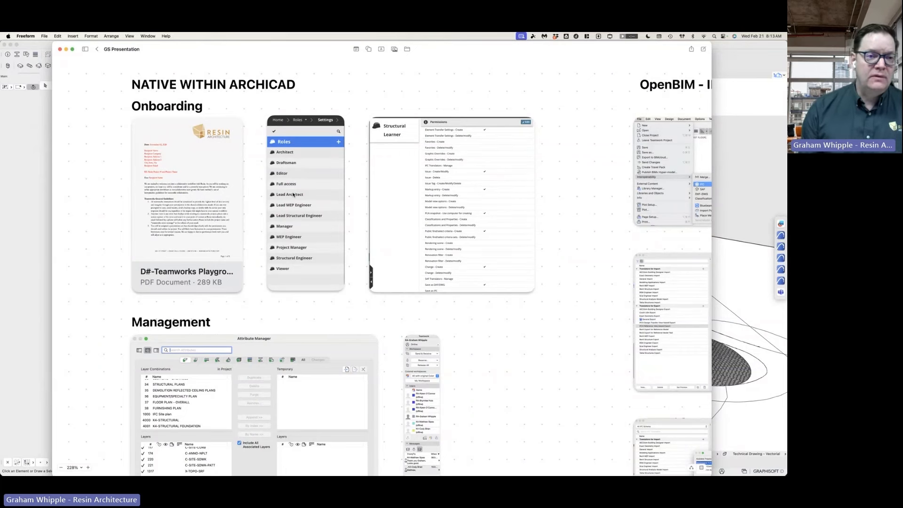
Step: Select the D#-Teamworks Playground Rules PDF card on the board and open it in a preview
click(212, 185)
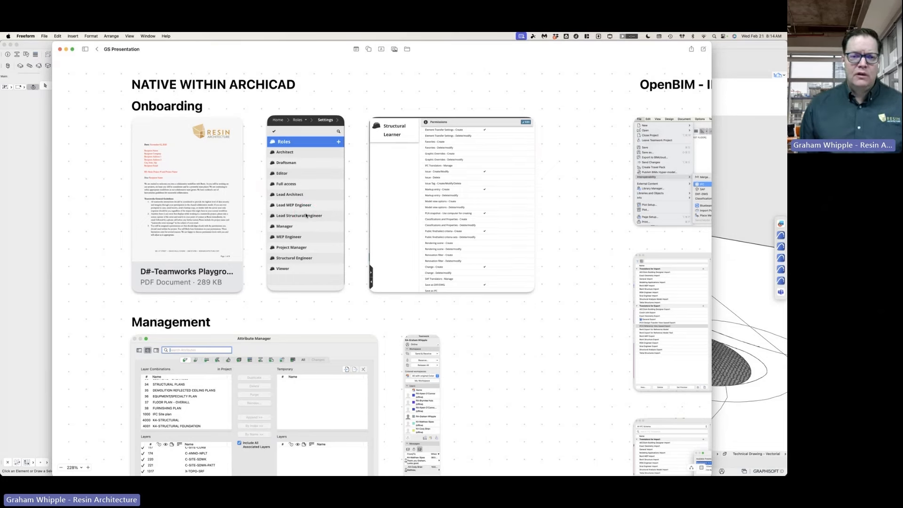
click(299, 216)
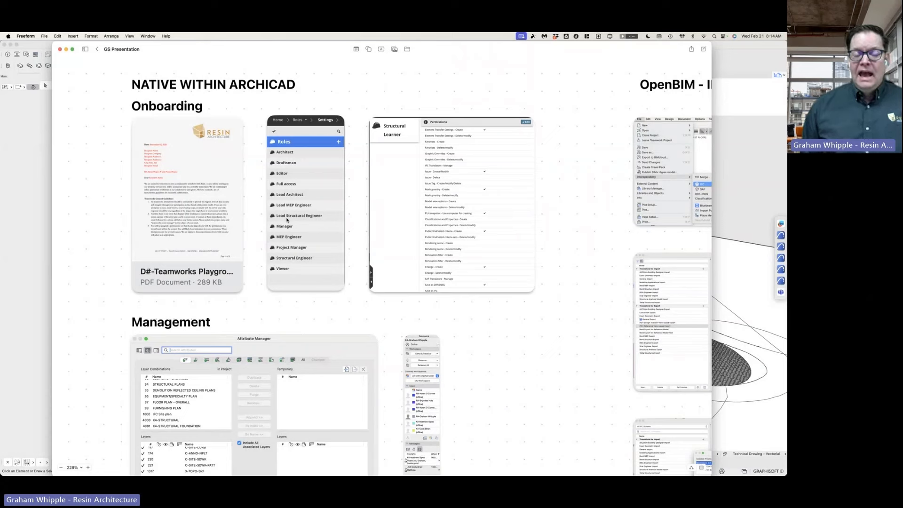
click(224, 194)
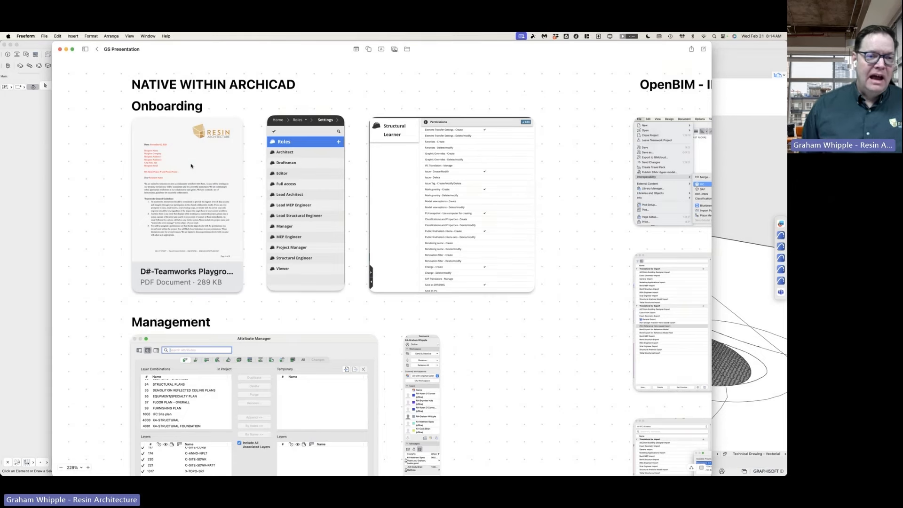
double_click(186, 166)
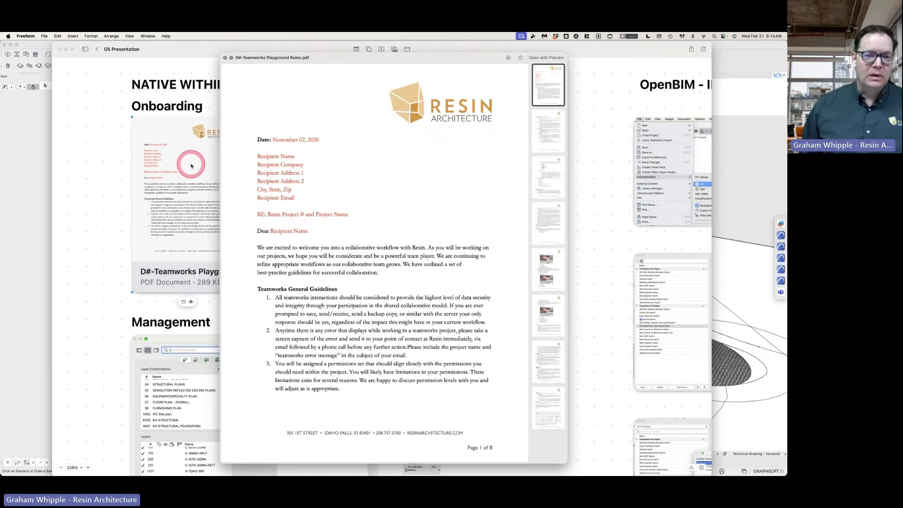
Step: Read down through the PDF's opening pages to the Saving and Release guidelines
scroll(down, 3)
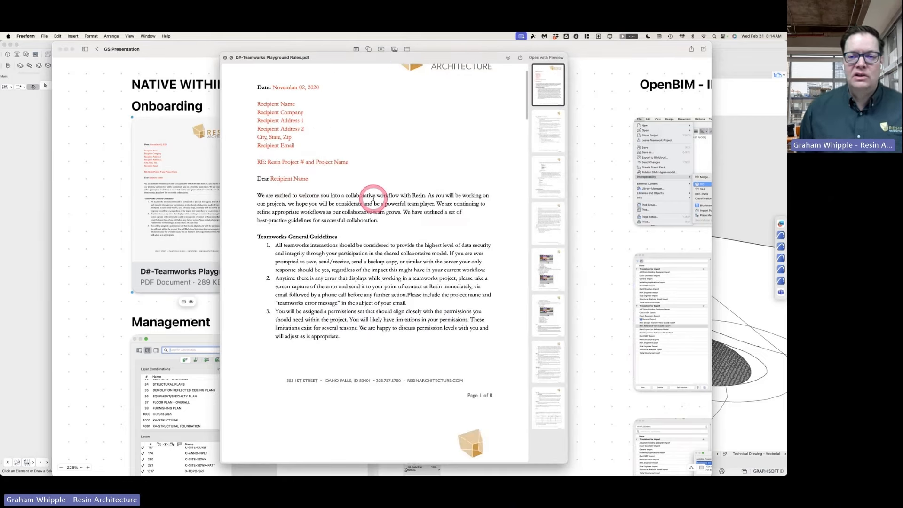
scroll(down, 3)
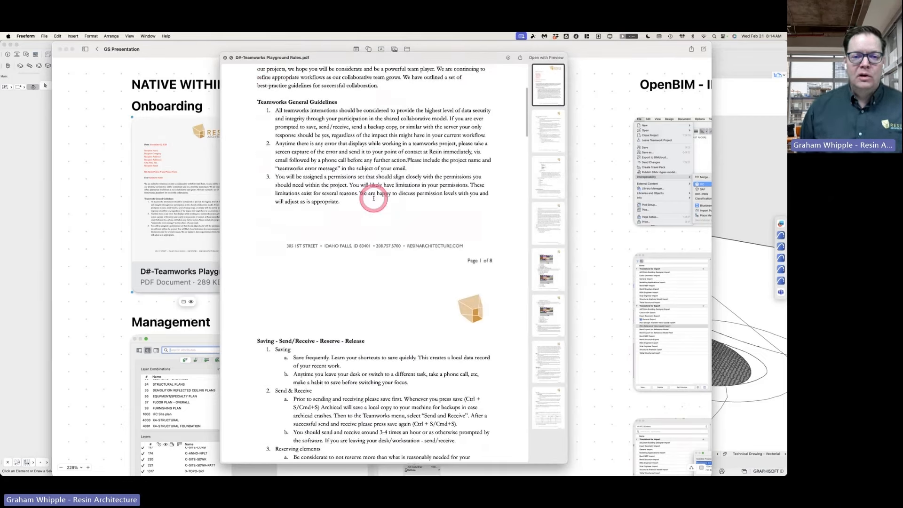
scroll(down, 3)
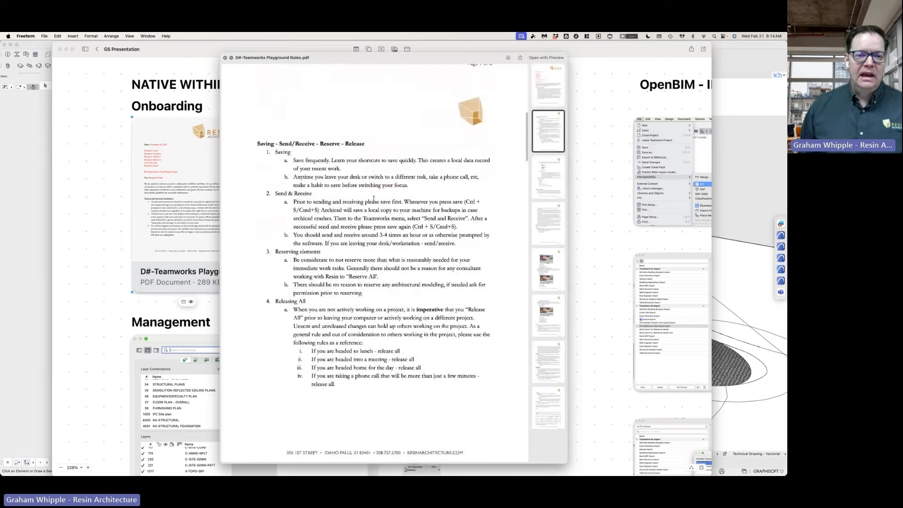
scroll(down, 3)
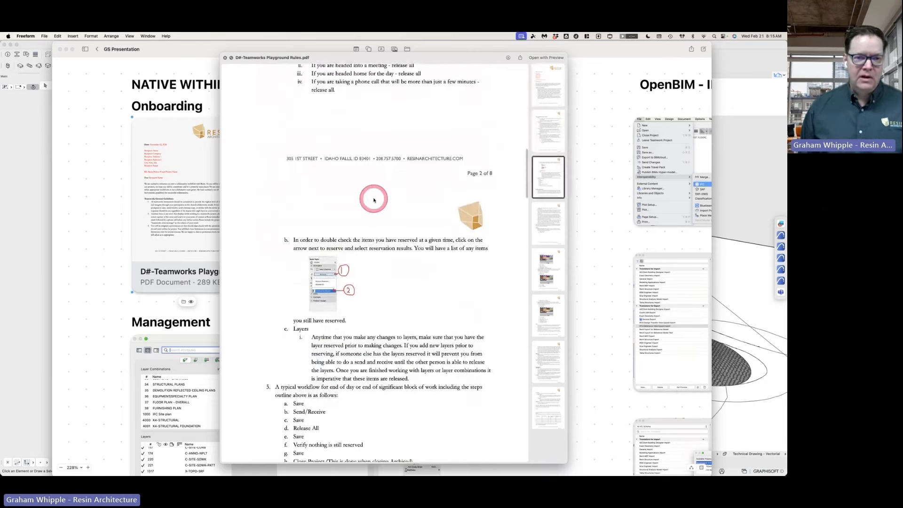
scroll(down, 3)
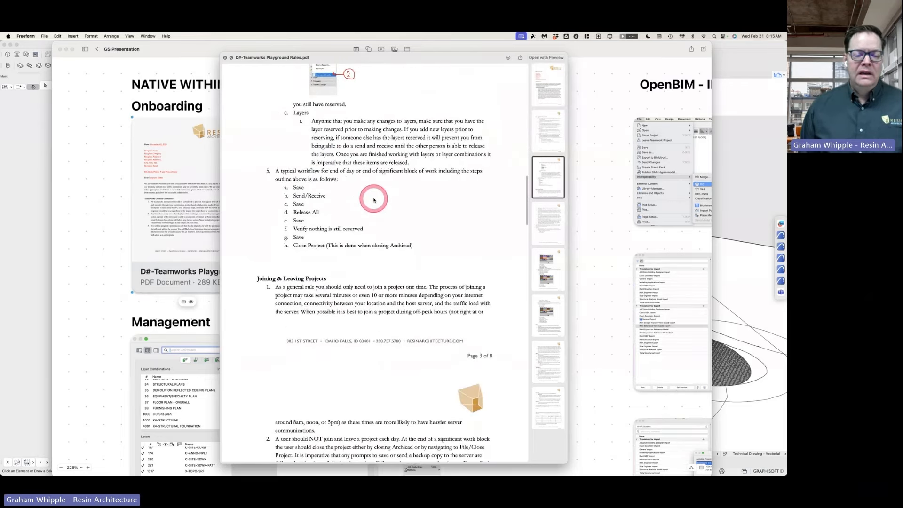
scroll(down, 3)
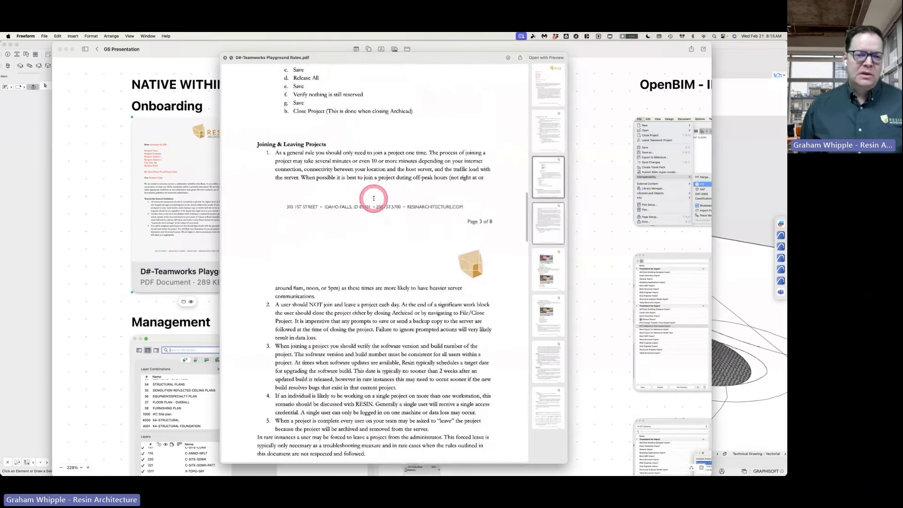
scroll(down, 3)
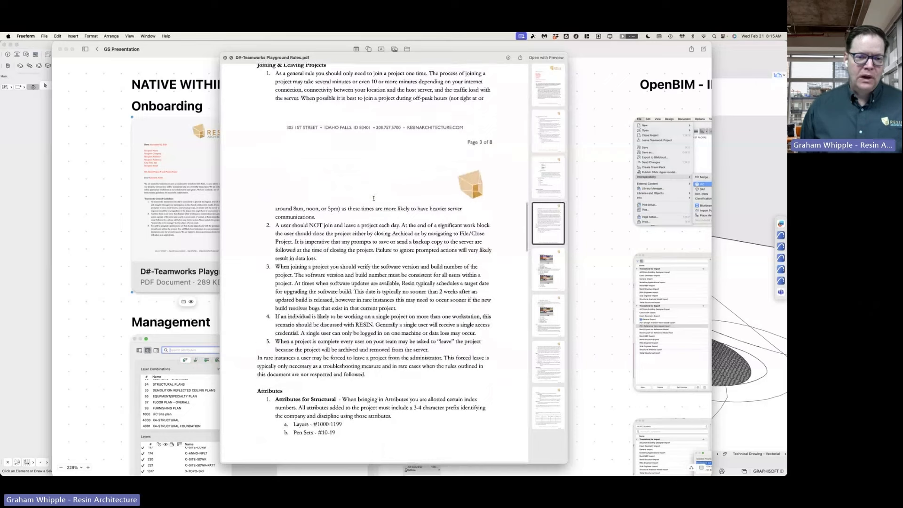
scroll(down, 3)
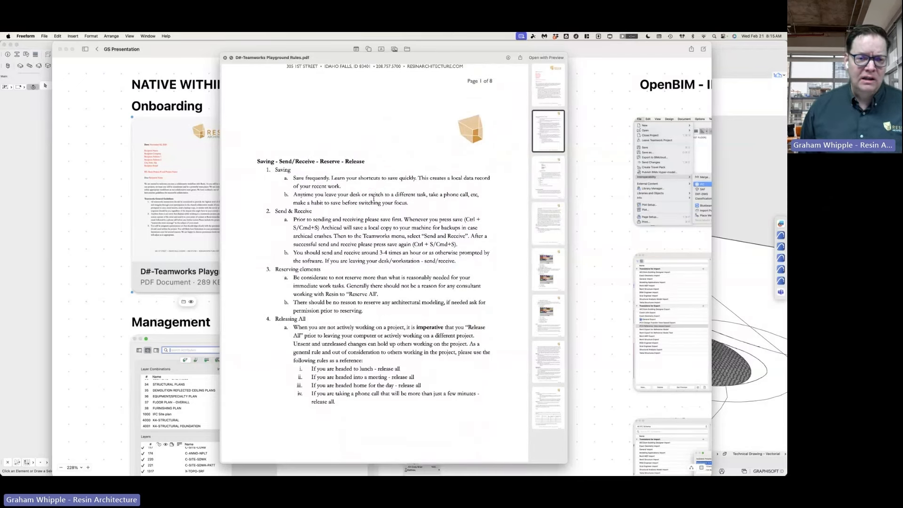
Step: Read on through the joining rules and the attribute index ranges for Structural, MEP and Interiors
scroll(down, 3)
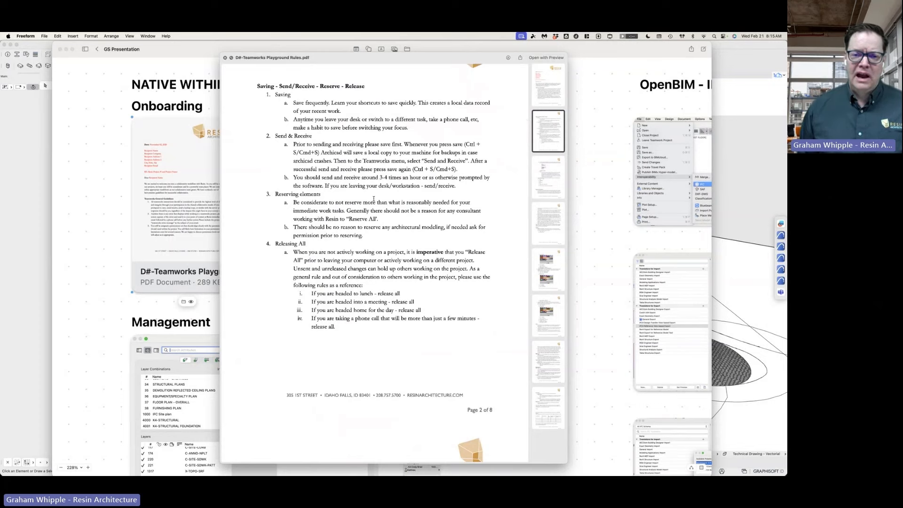
scroll(down, 3)
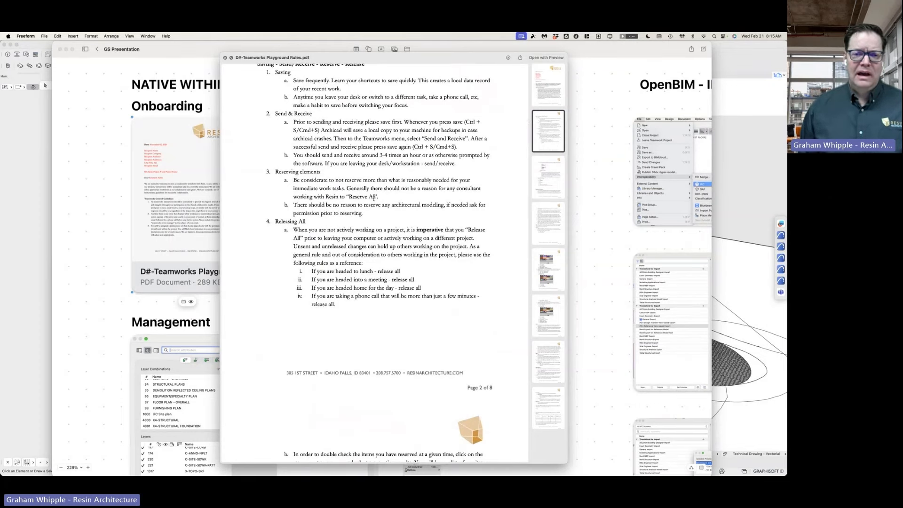
click(366, 214)
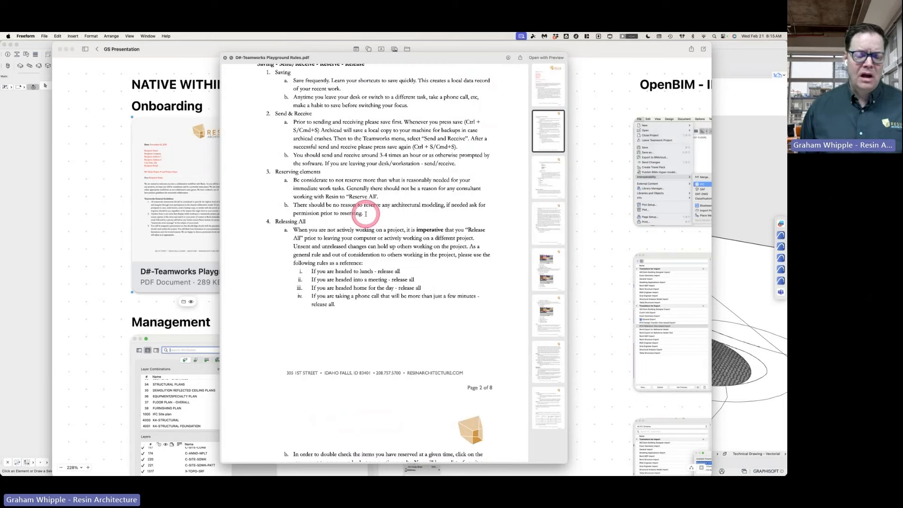
scroll(down, 3)
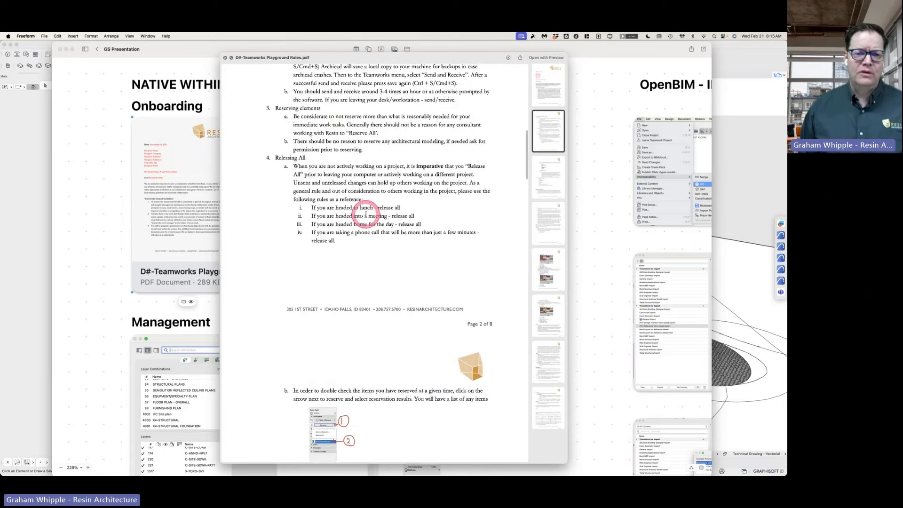
scroll(down, 3)
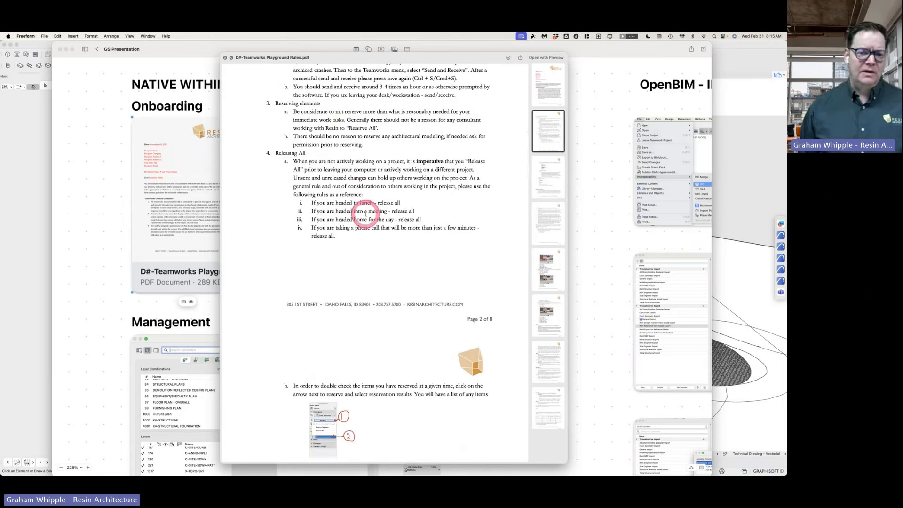
scroll(down, 3)
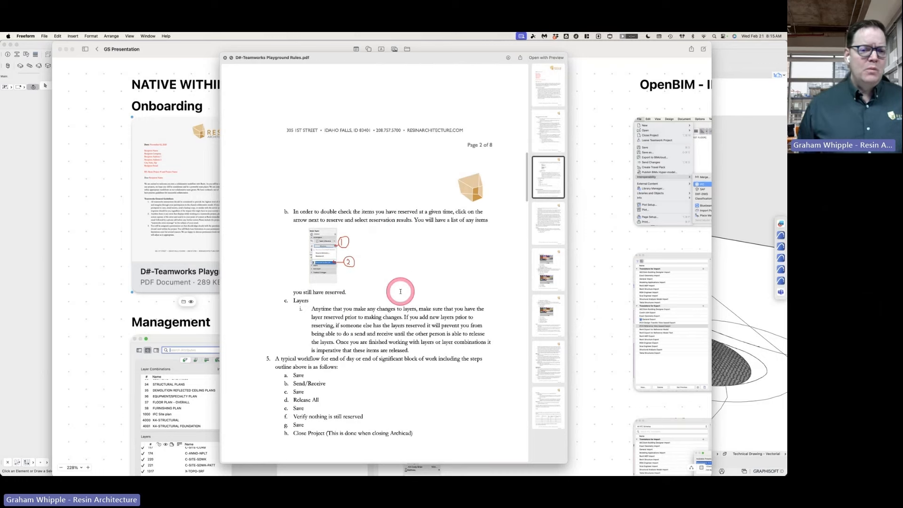
scroll(down, 3)
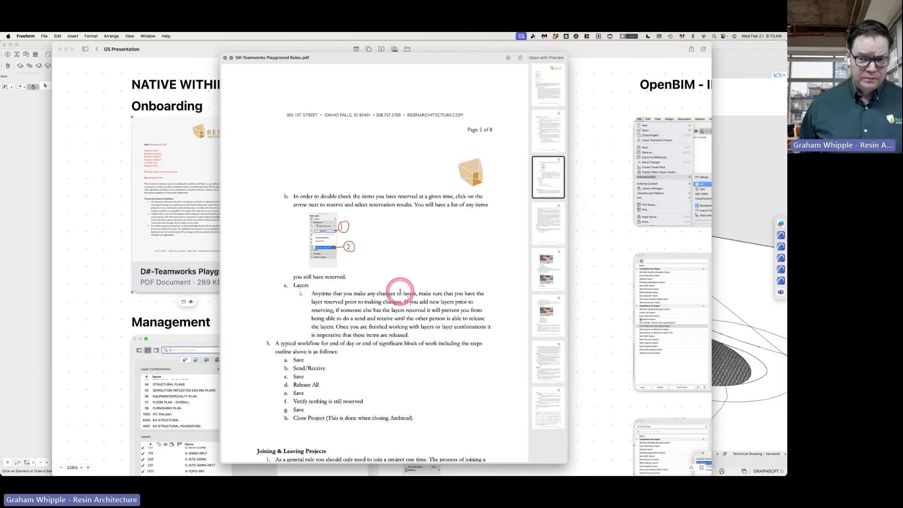
mouse_move(402, 263)
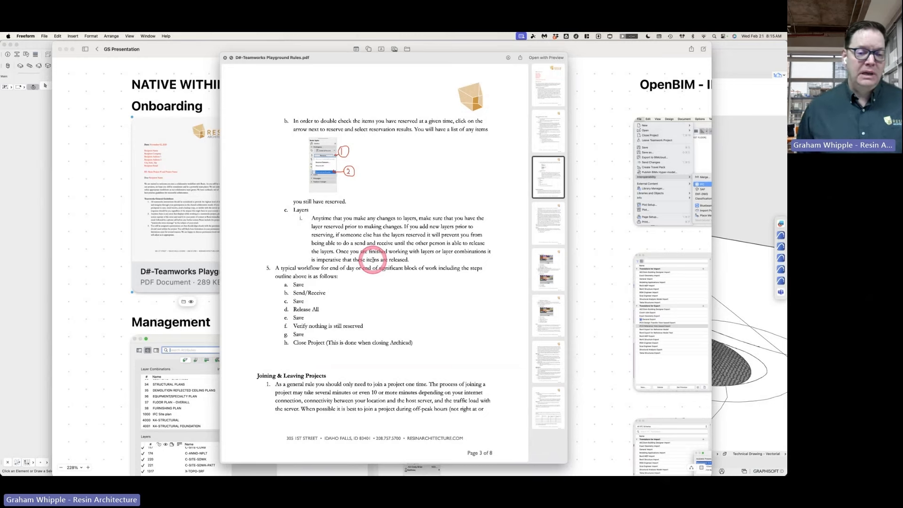
scroll(down, 3)
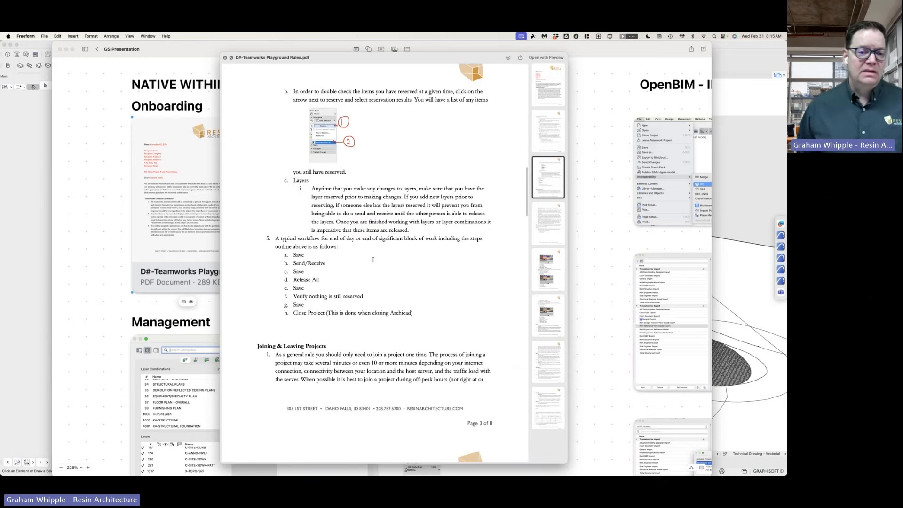
scroll(down, 3)
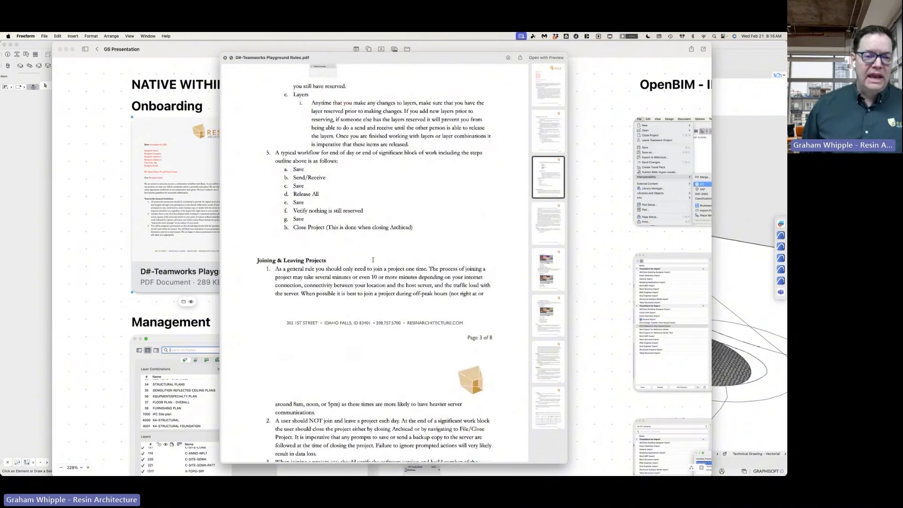
scroll(down, 3)
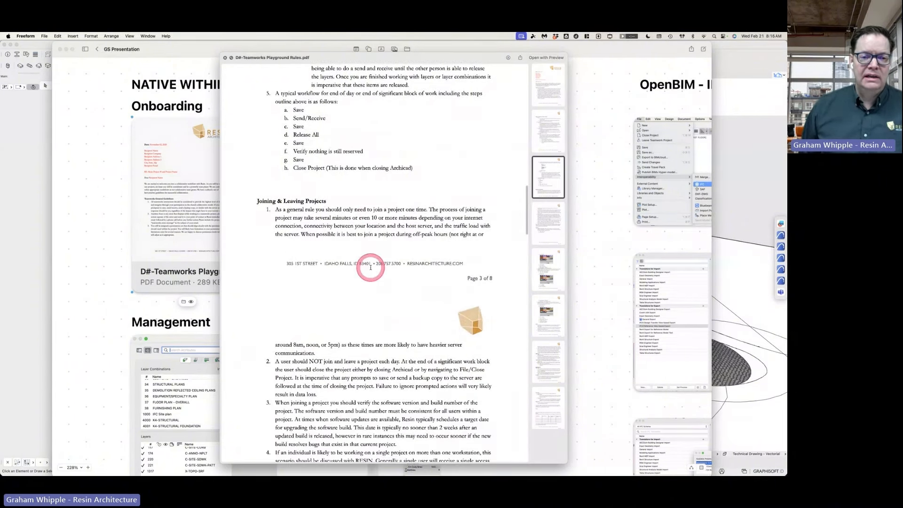
Step: Continue down through pages 4–5 to the Layers naming guidelines on page 6
scroll(down, 3)
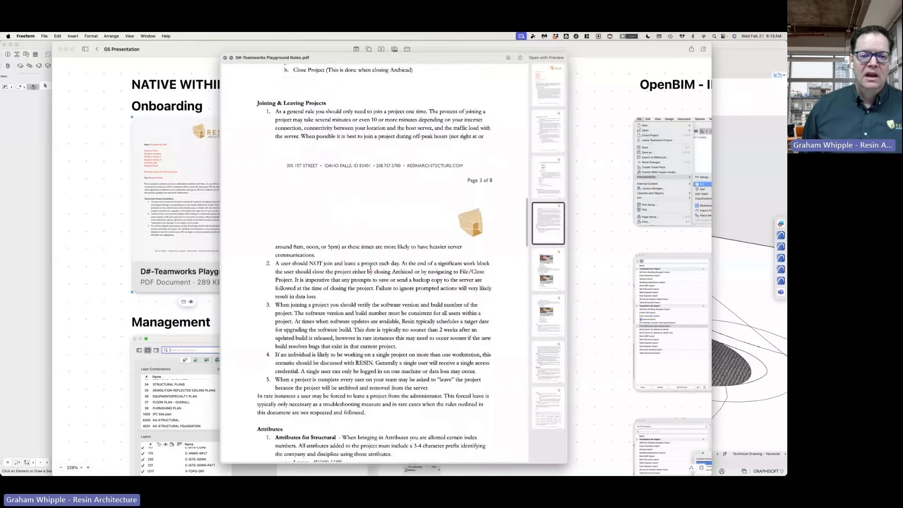
scroll(down, 3)
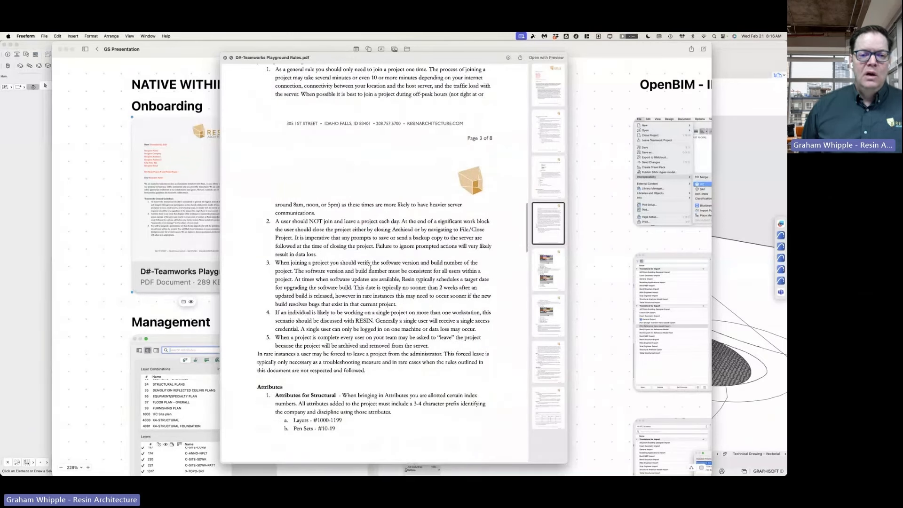
scroll(down, 3)
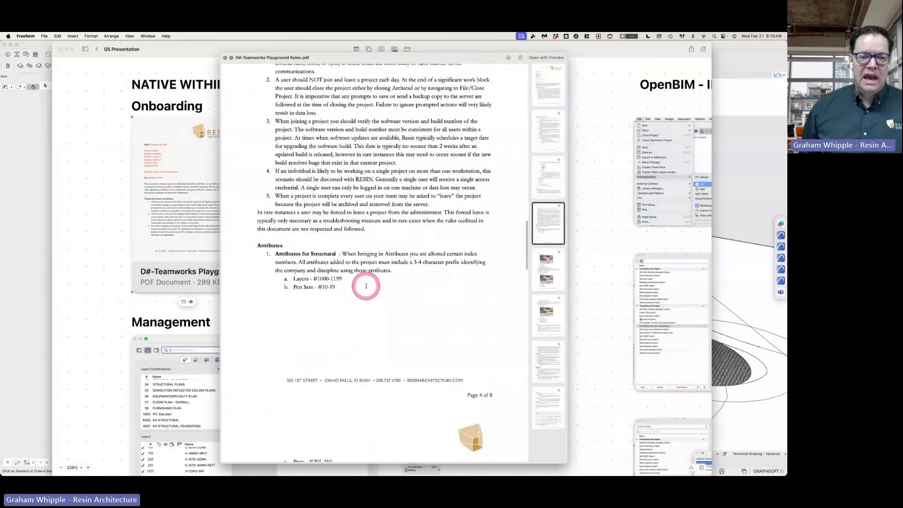
scroll(down, 3)
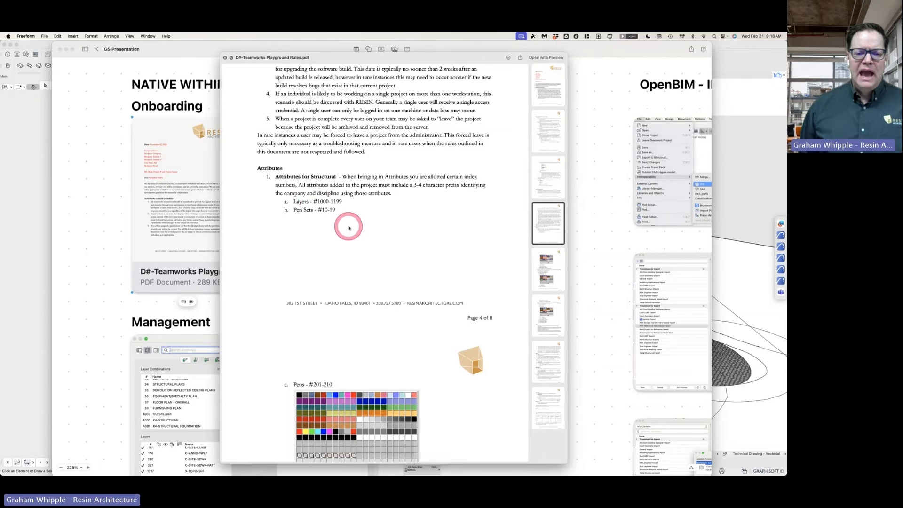
scroll(down, 3)
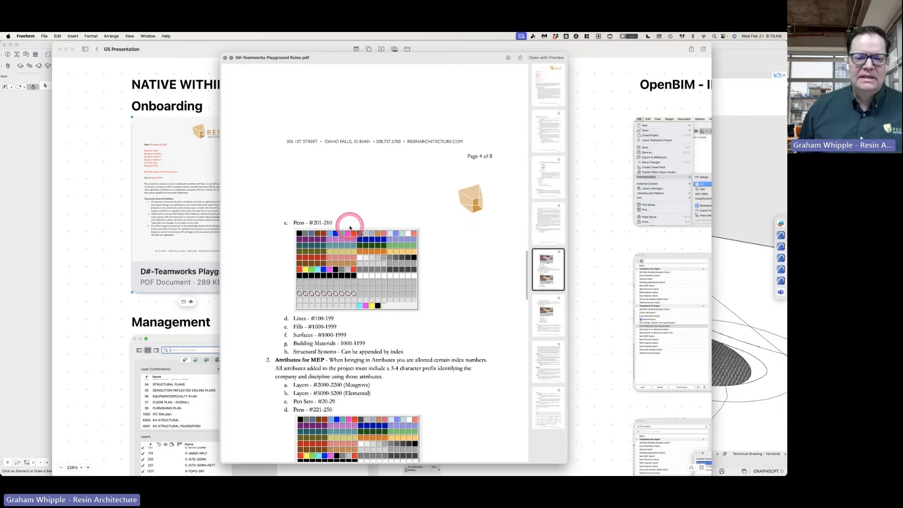
scroll(down, 3)
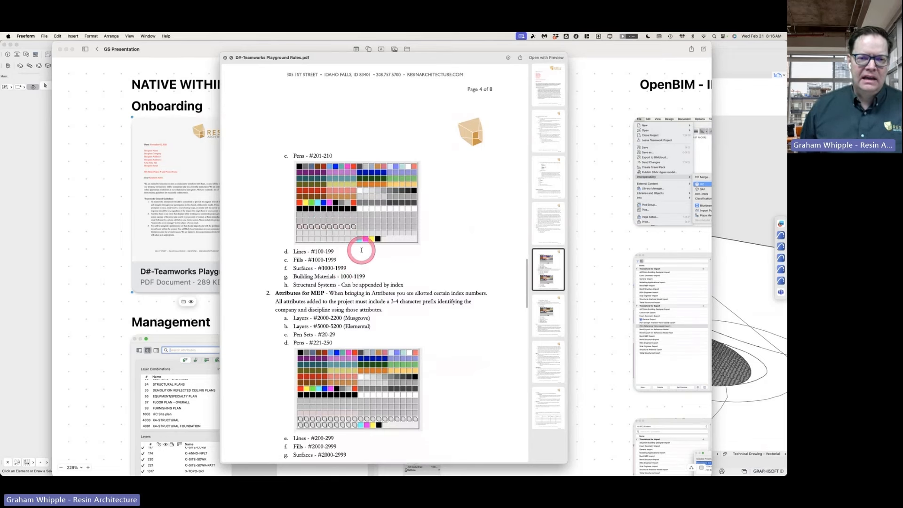
scroll(down, 3)
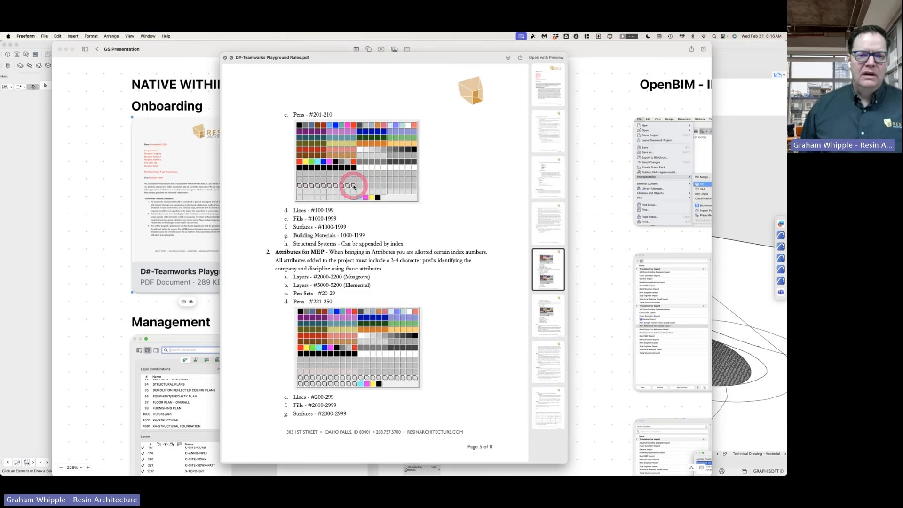
scroll(down, 3)
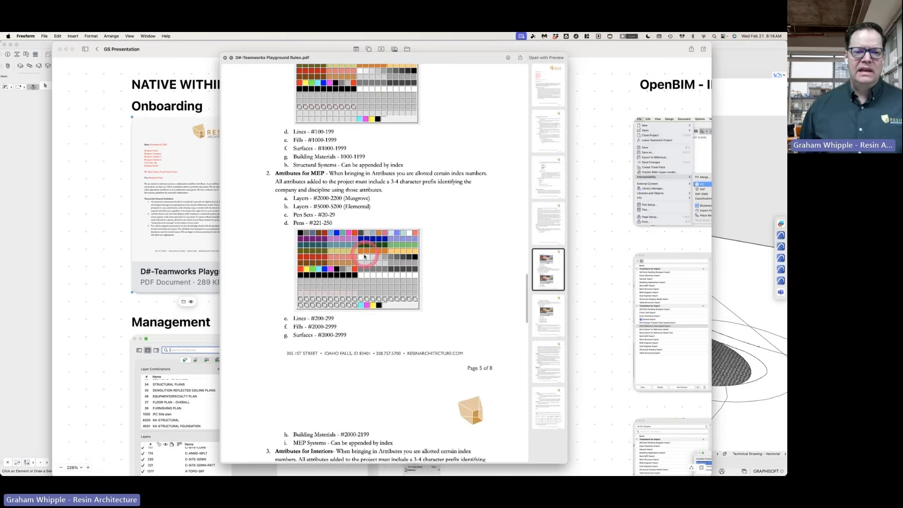
scroll(down, 3)
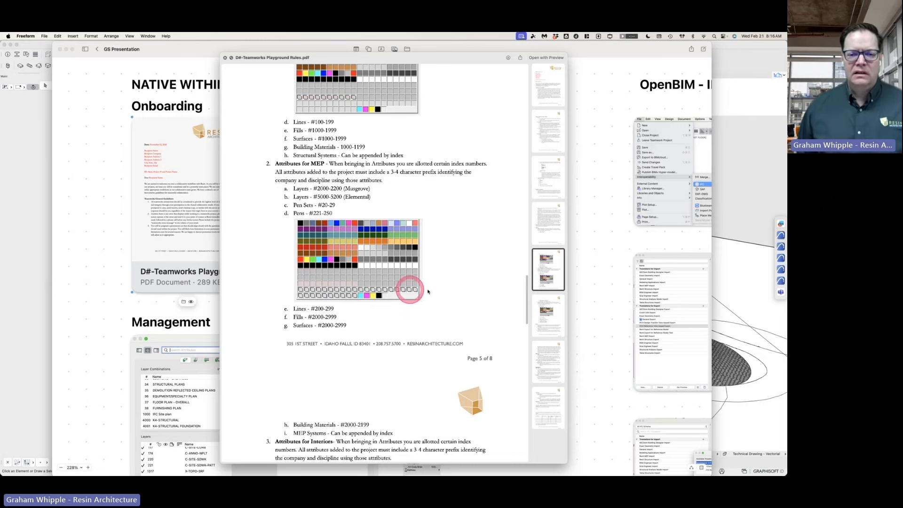
scroll(down, 3)
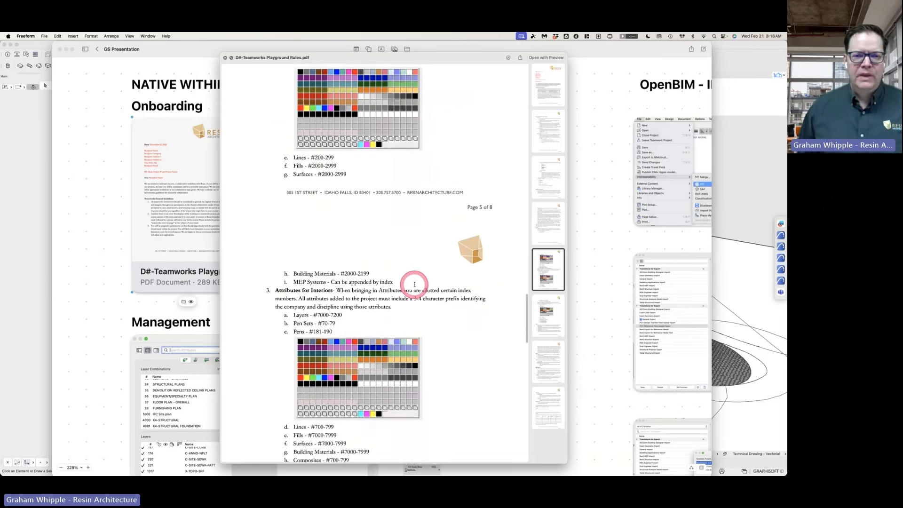
scroll(down, 3)
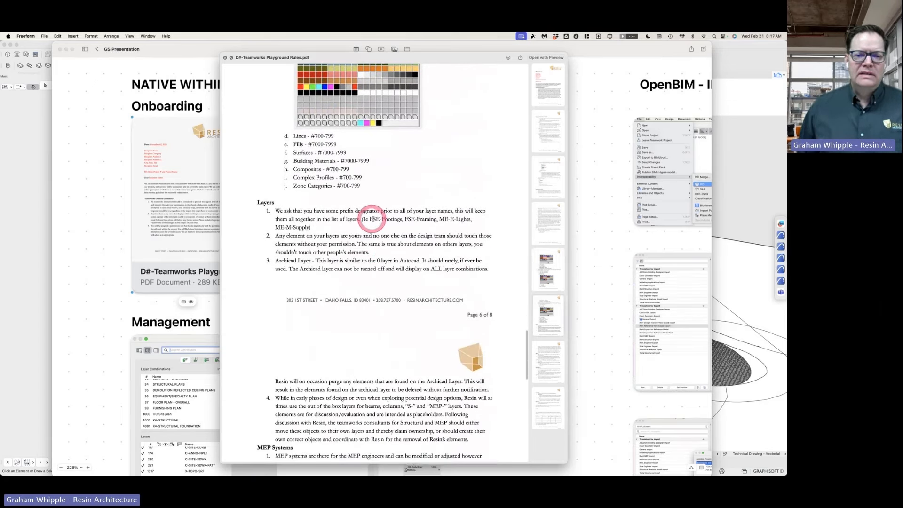
mouse_move(417, 220)
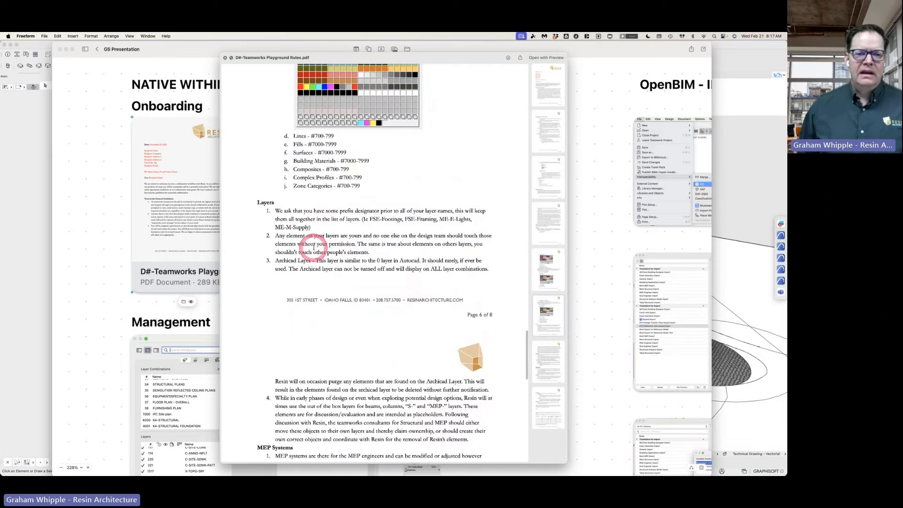
Step: Scroll past MEP Systems and Project Navigator to the Layout Book and Publisher Set rules on page 7
scroll(down, 3)
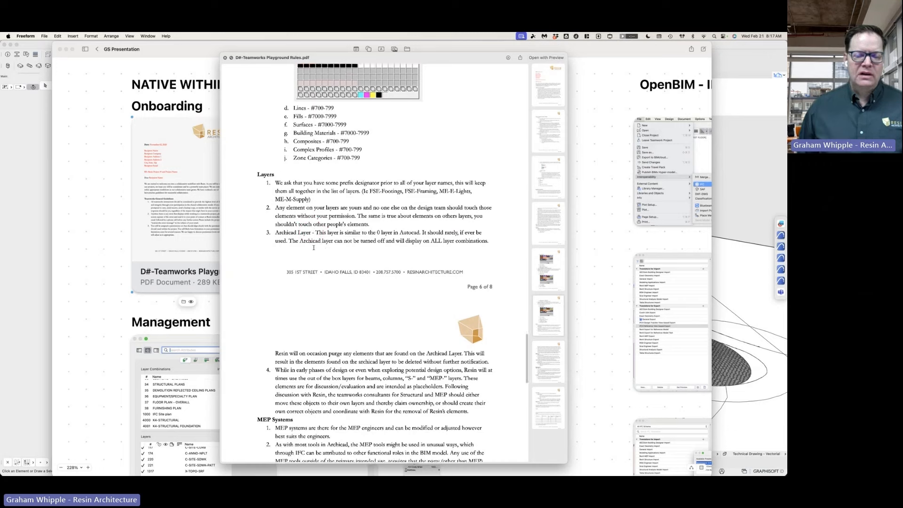
scroll(down, 3)
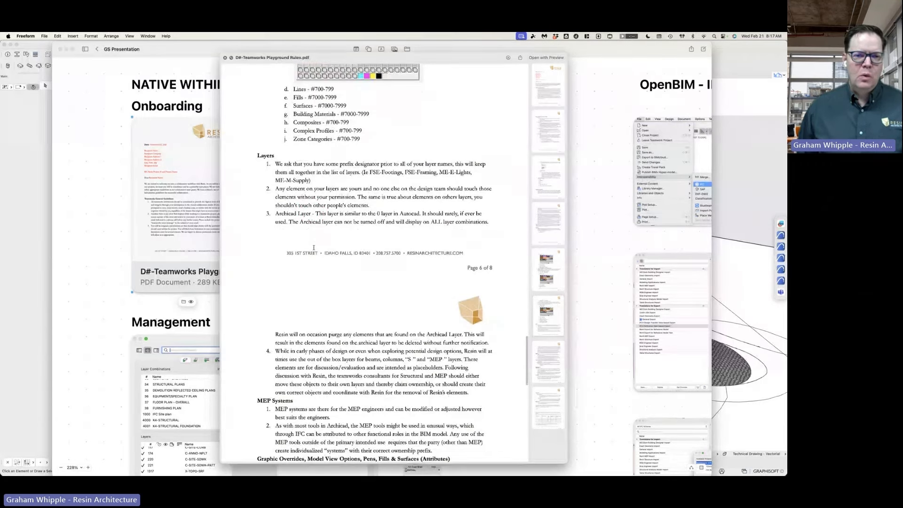
scroll(down, 3)
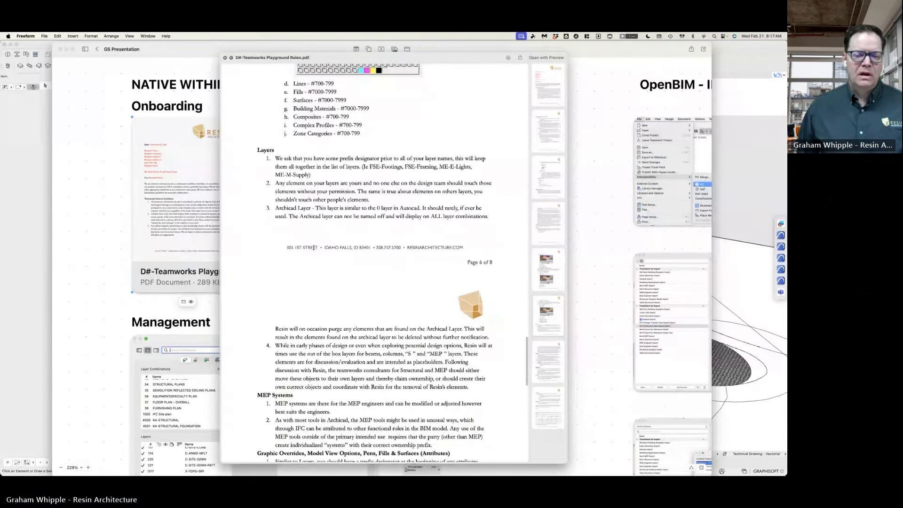
scroll(down, 3)
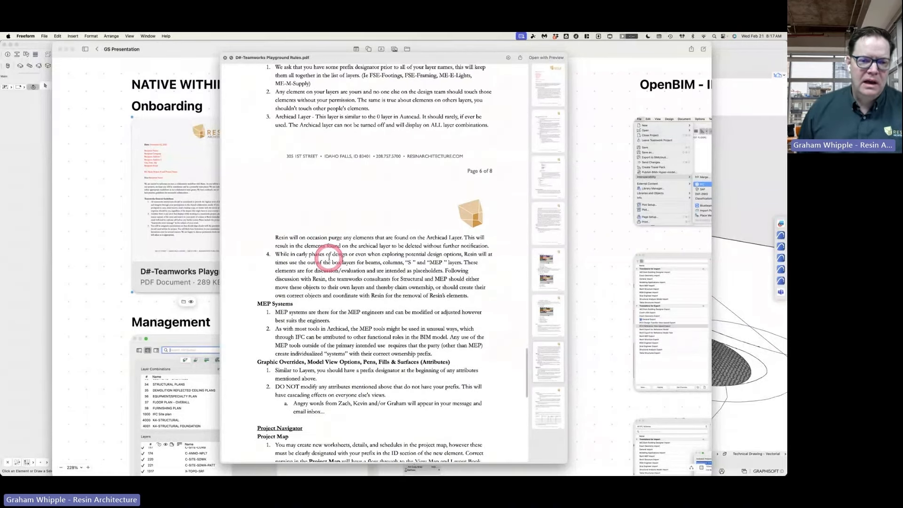
scroll(down, 3)
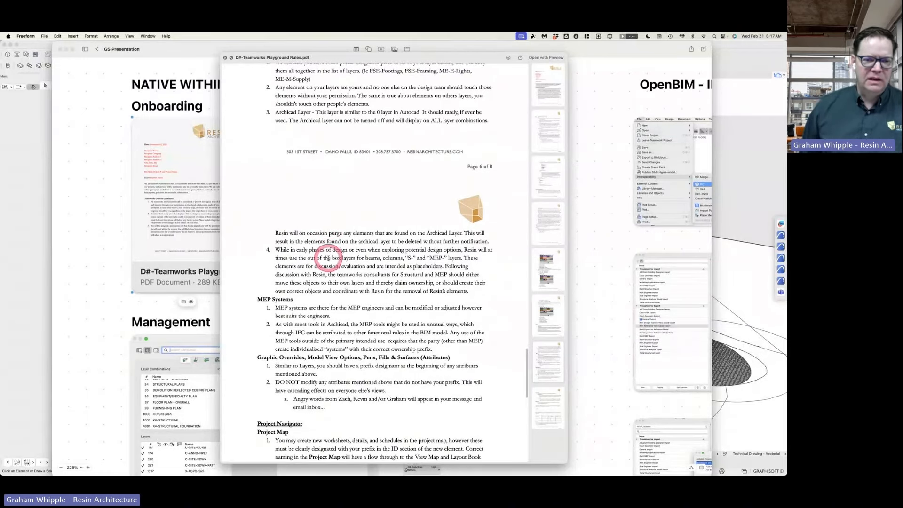
scroll(down, 3)
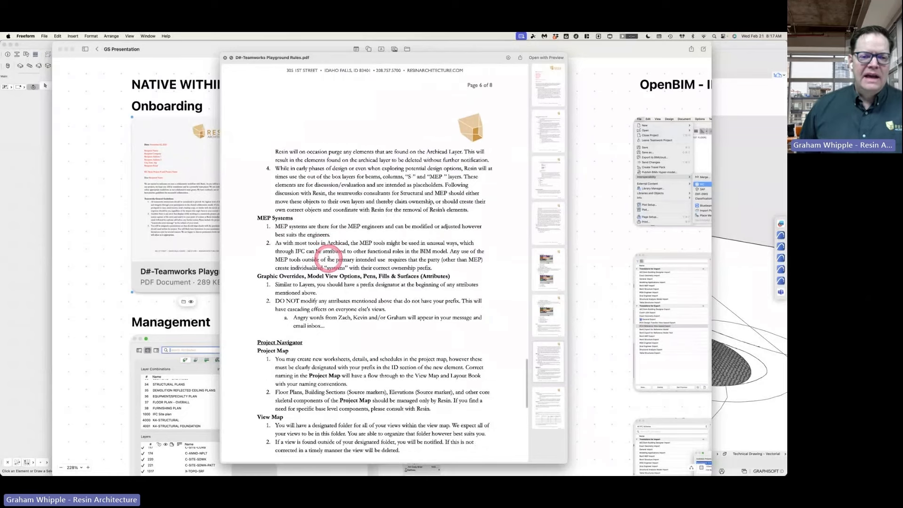
scroll(down, 3)
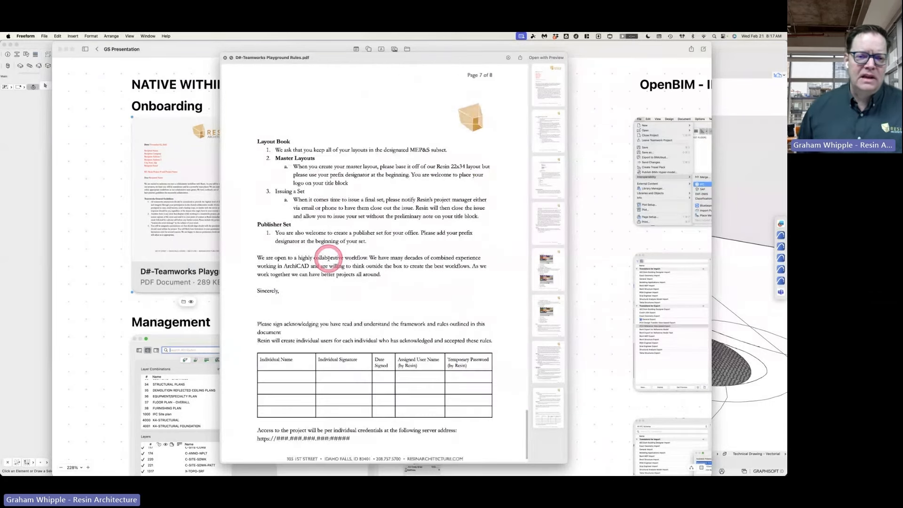
Step: Review the page 8 acknowledgement signature table, then close the PDF preview to return to the board
scroll(down, 3)
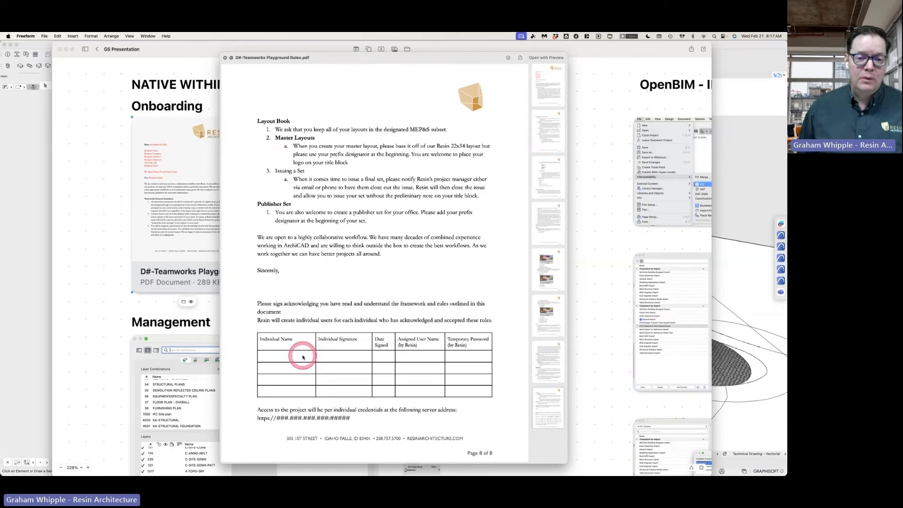
scroll(down, 3)
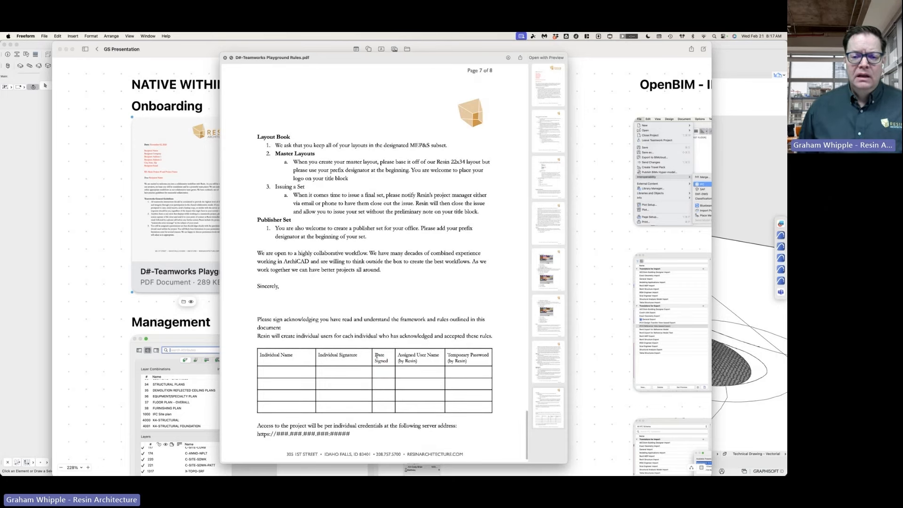
click(380, 358)
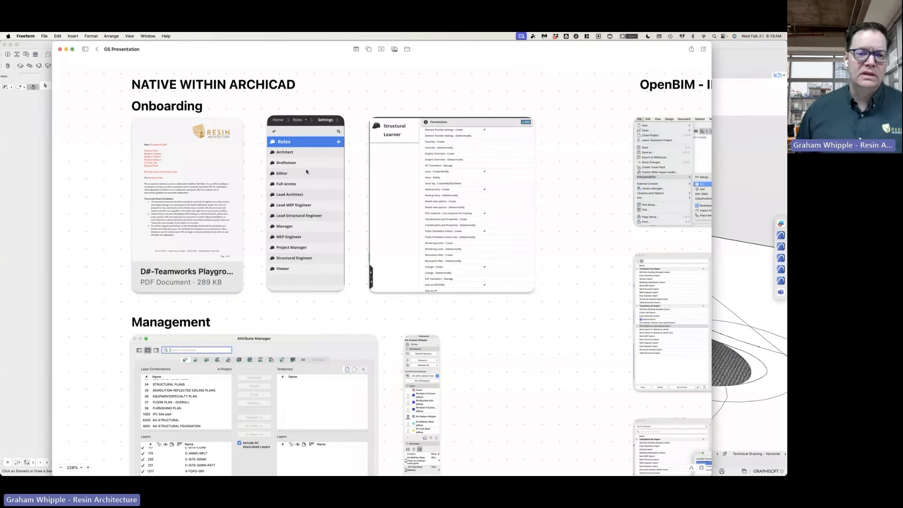
Step: Zoom the board in on the Roles list and Structural Learner permissions screenshots
click(285, 173)
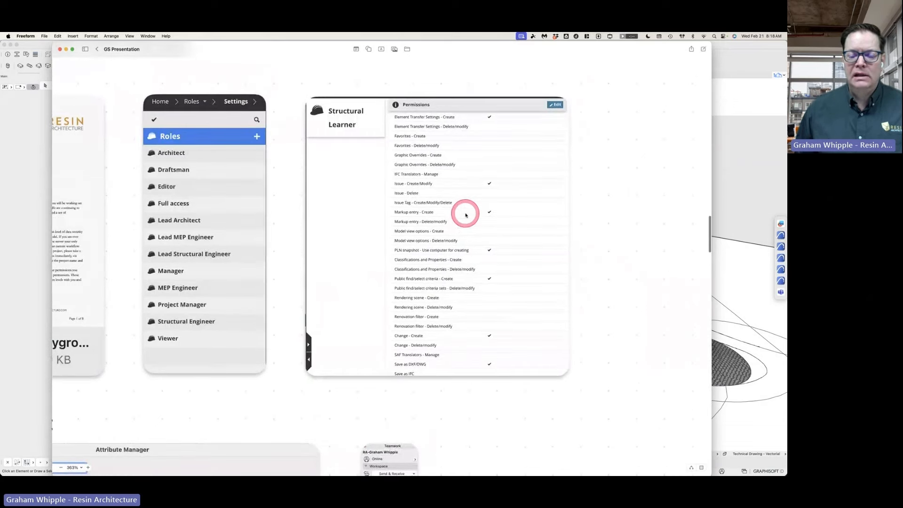
mouse_move(463, 215)
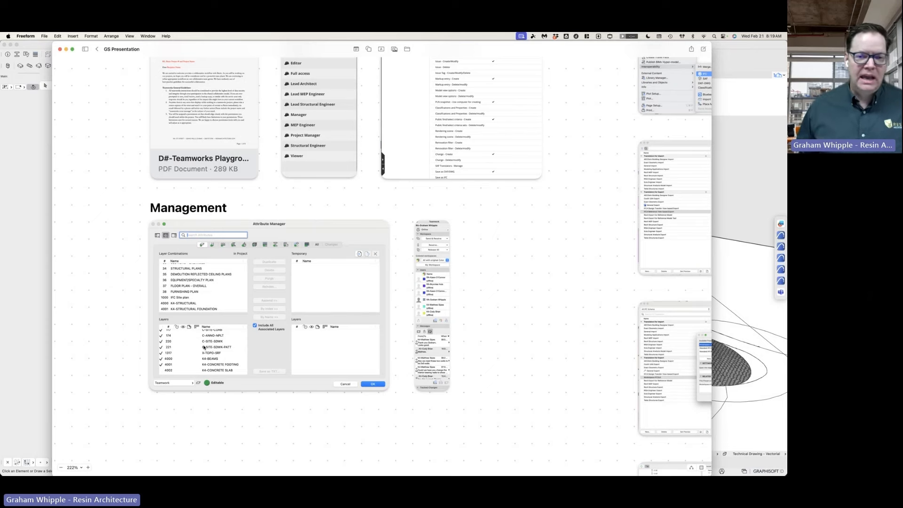
Step: Pan down to the Management section and select the Teamwork palette screenshot beside the Attribute Manager list
click(437, 281)
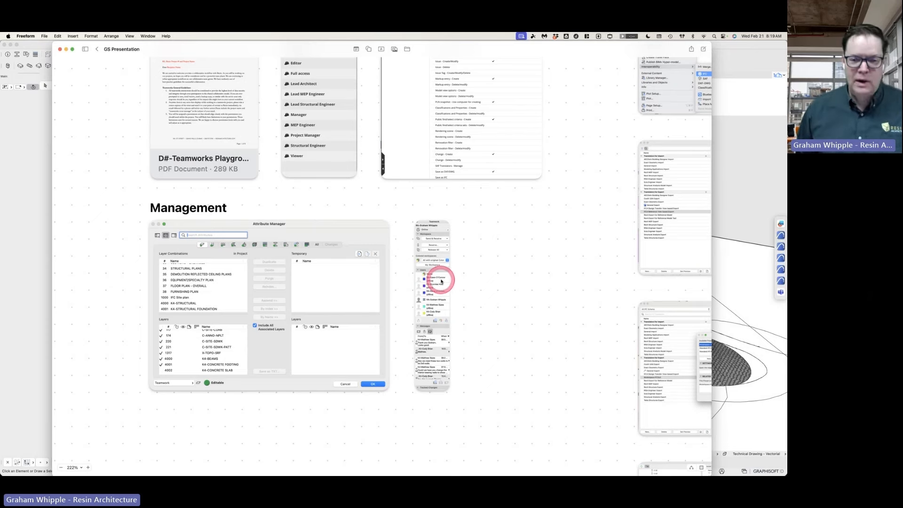